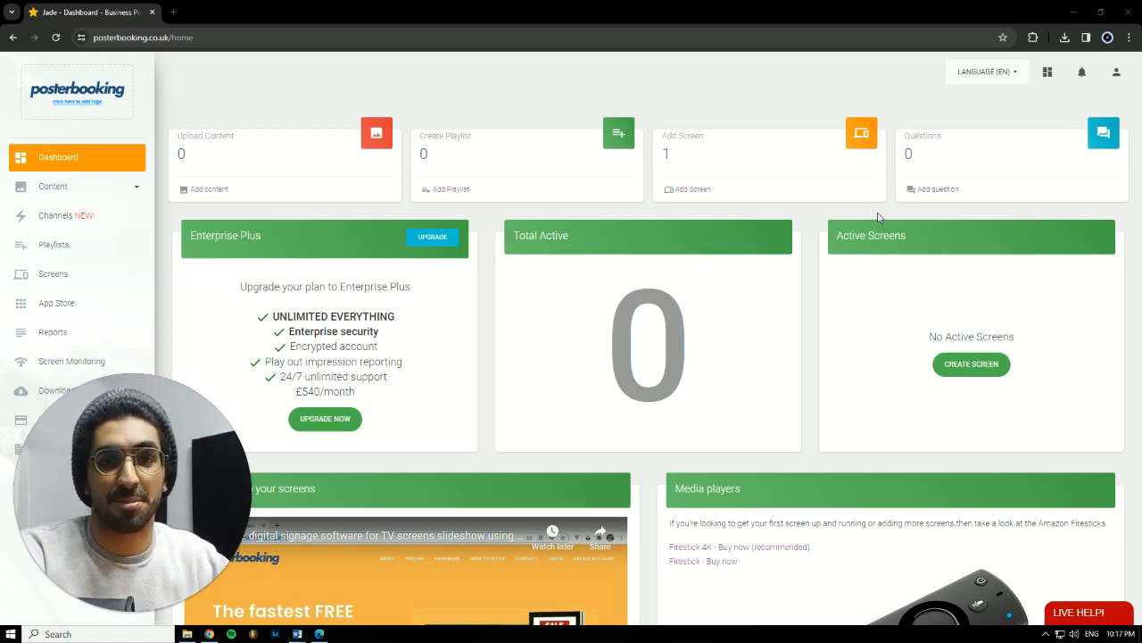
mouse_move(725, 106)
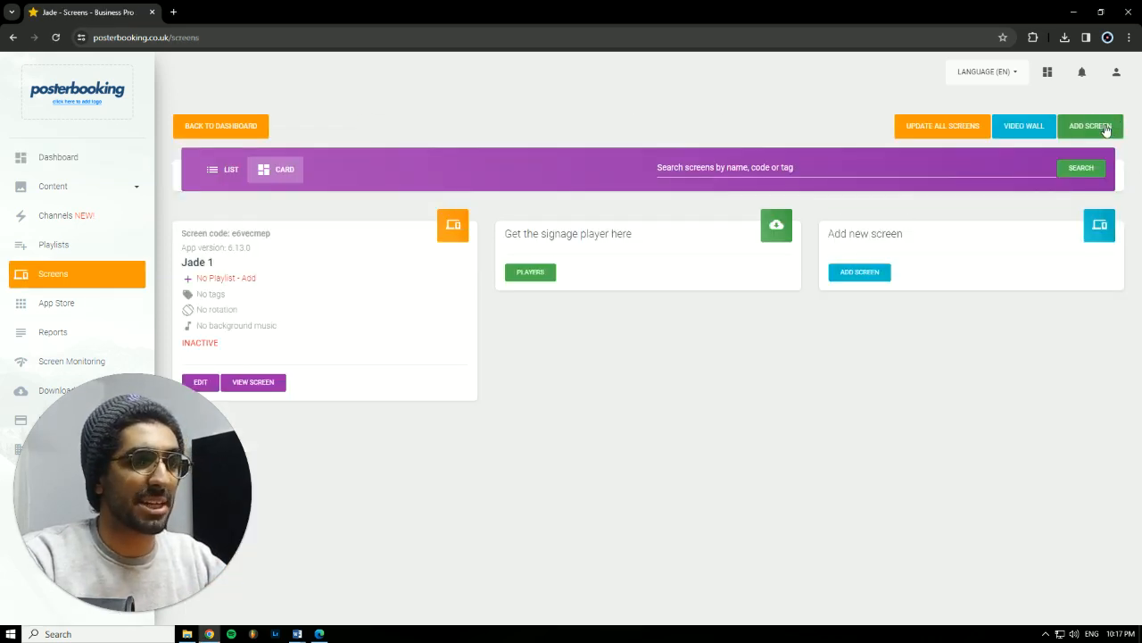
Step: Dismiss the Add Screen dialog and go to the empty Images / Videos content library
click(1089, 125)
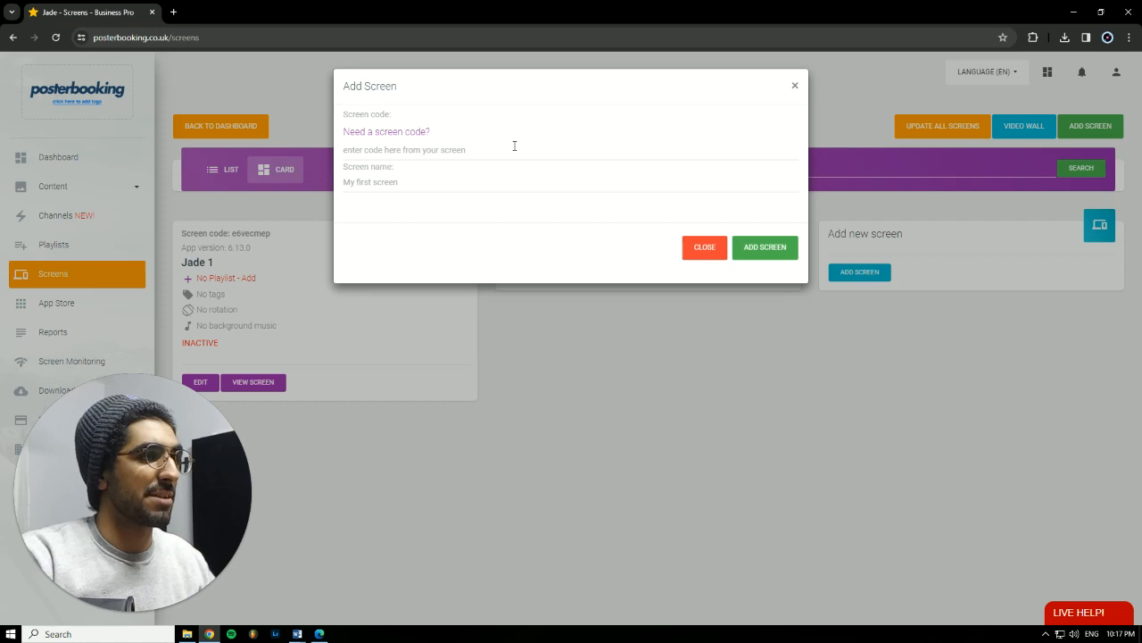
click(704, 246)
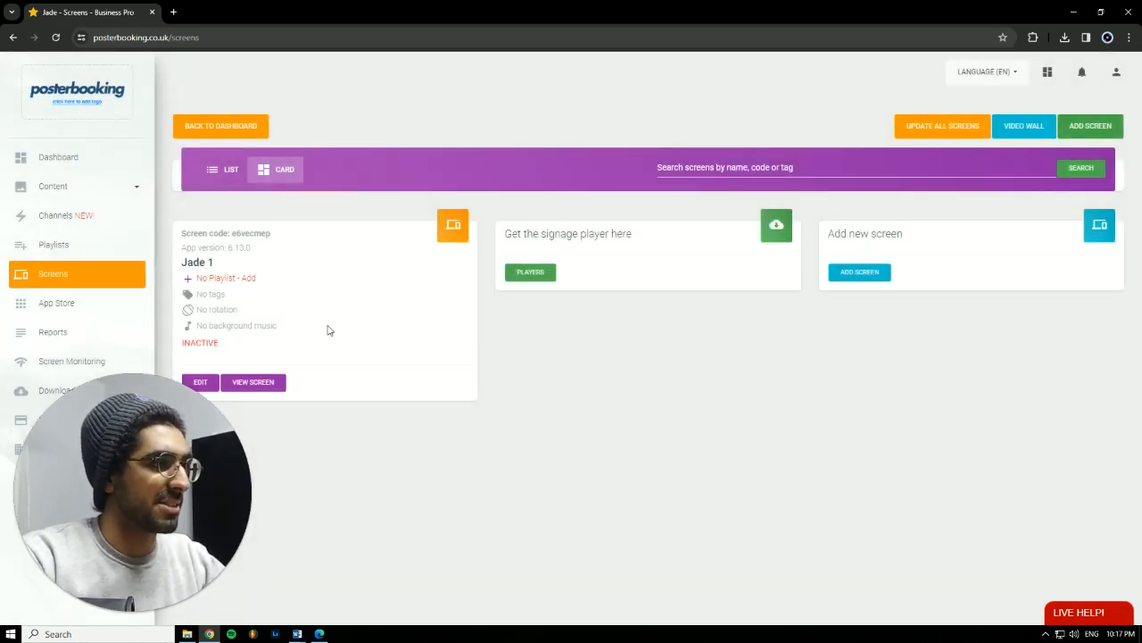
click(53, 185)
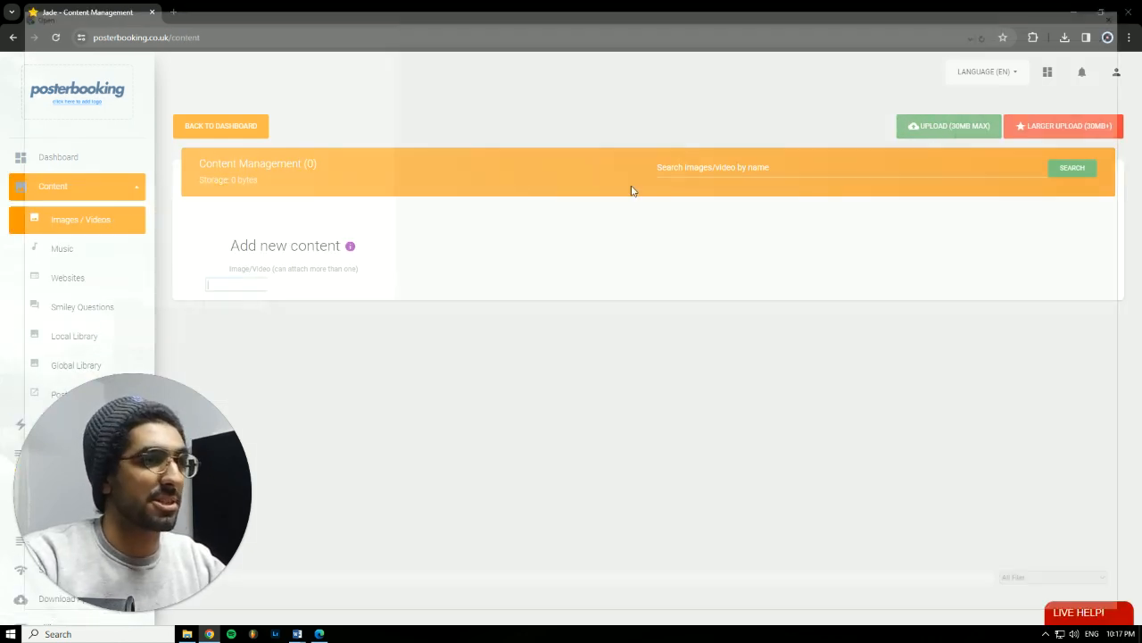
Step: Upload the download.jpg stock chart image, then go to the Playlists page
click(235, 284)
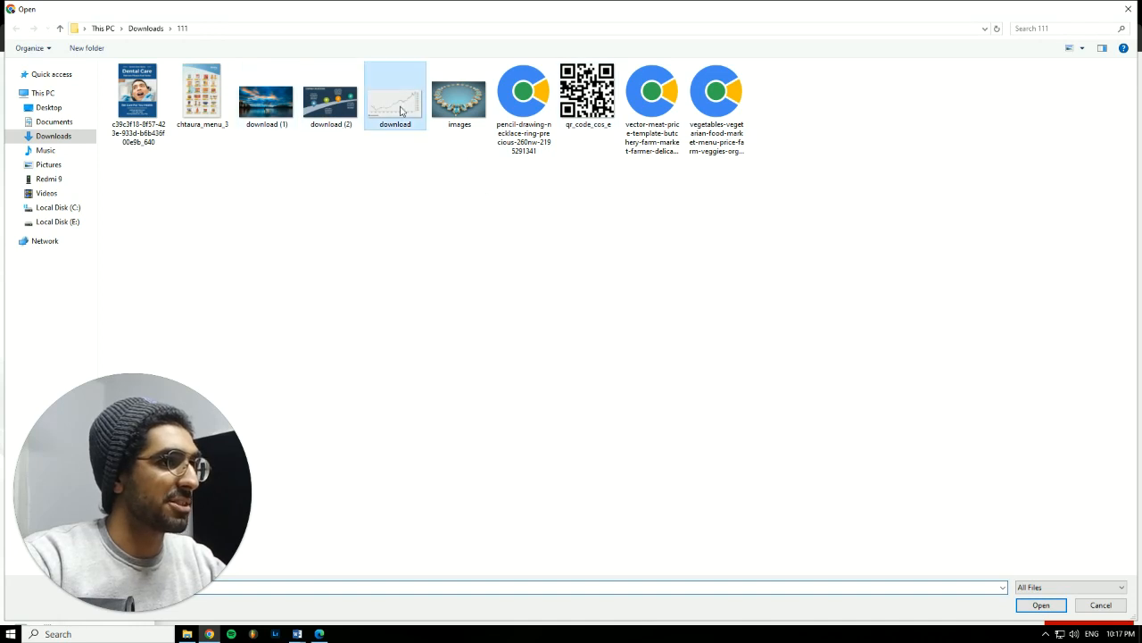
click(1041, 605)
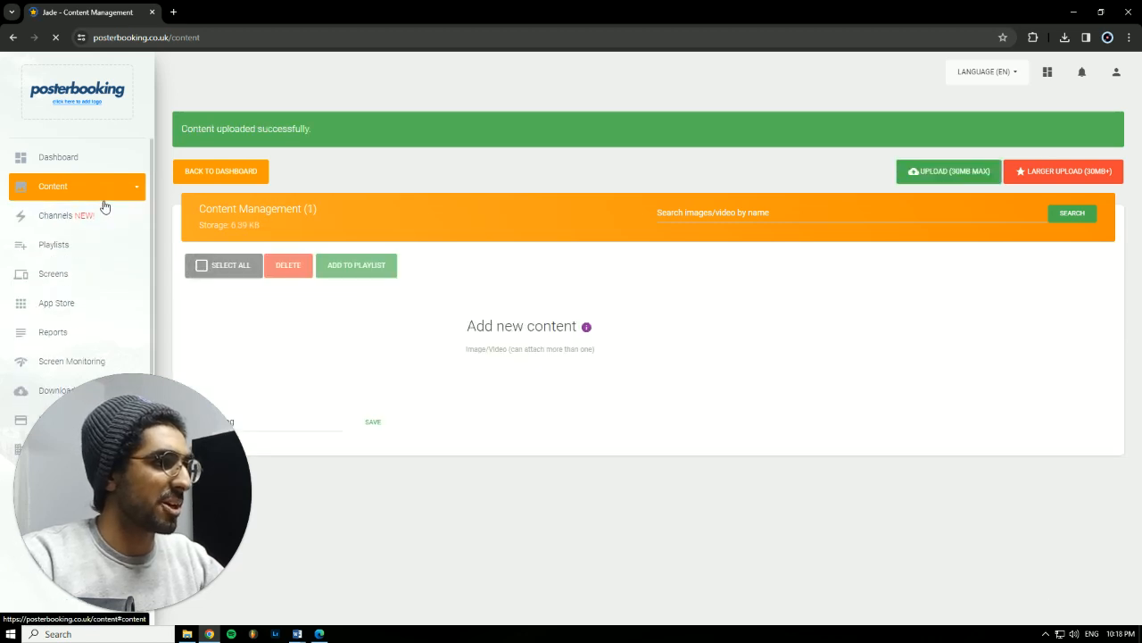
click(53, 243)
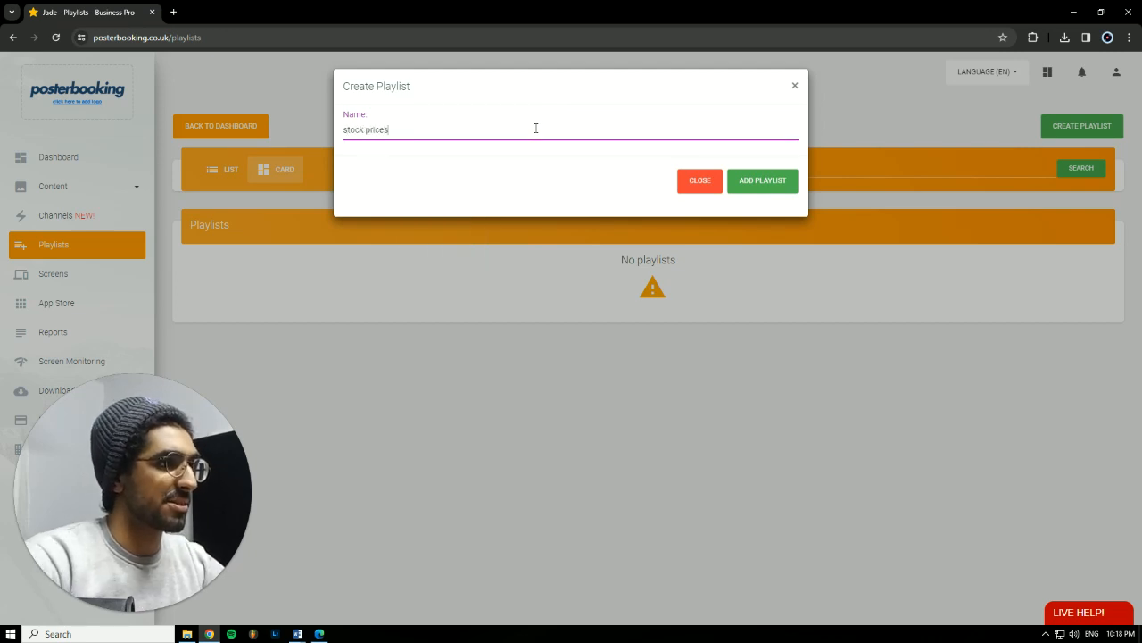
Step: Add the 'stock prices' playlist and put the uploaded chart image into it
click(762, 180)
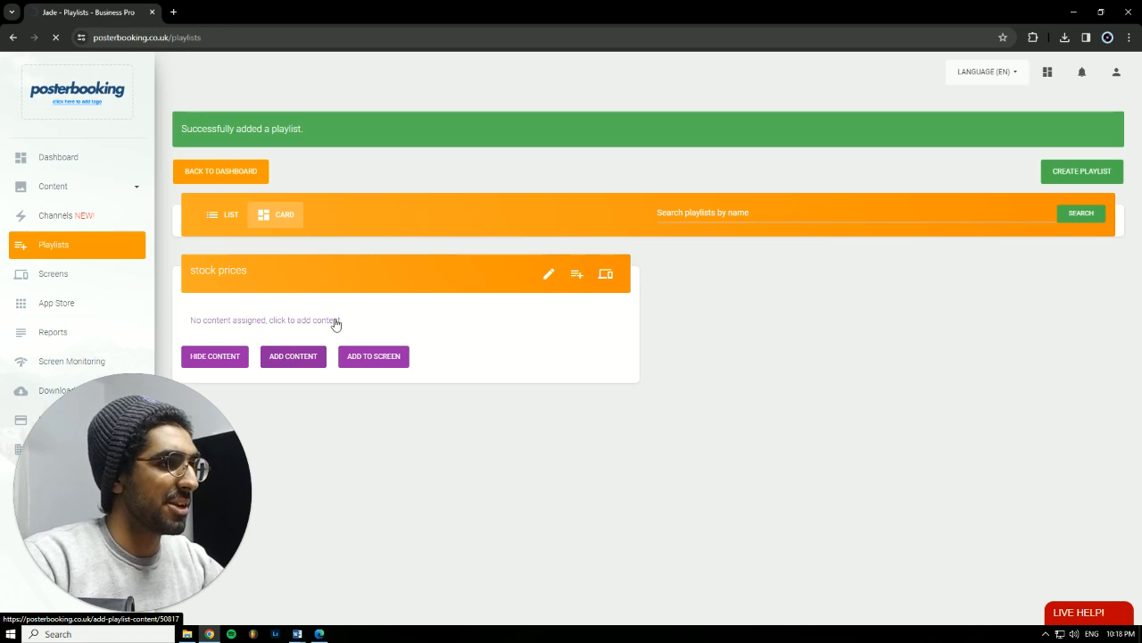
click(293, 357)
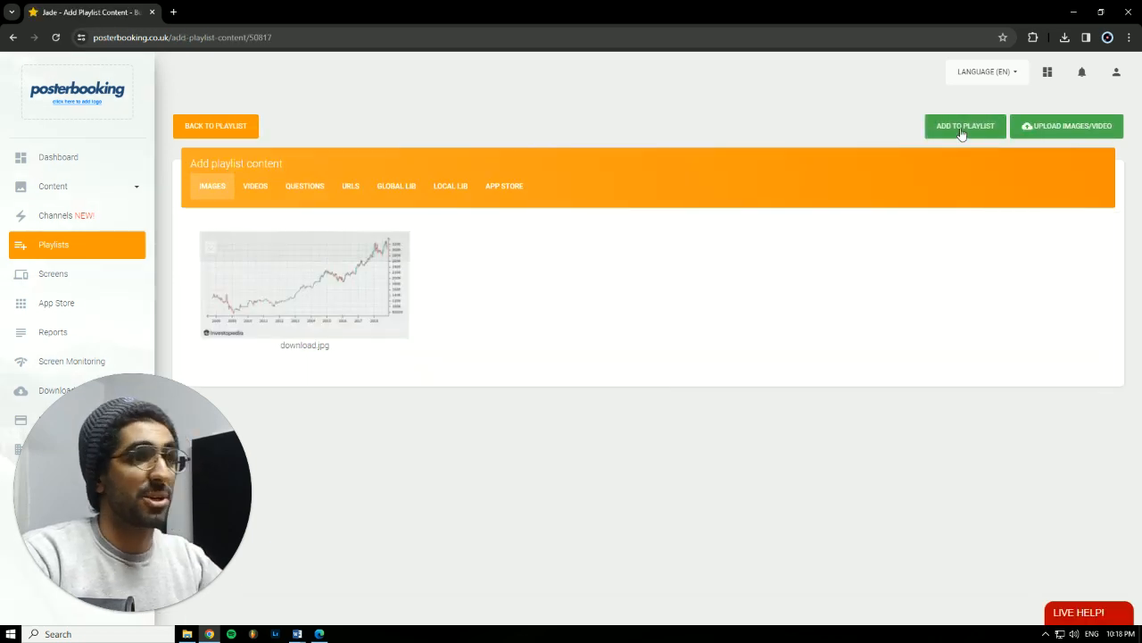
click(964, 125)
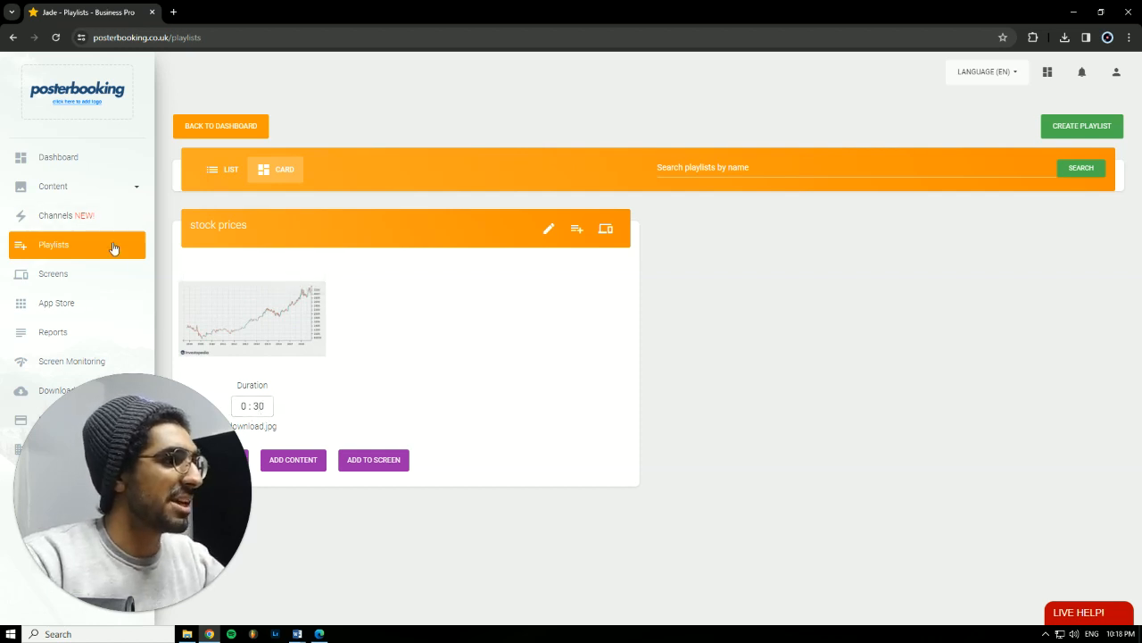
Step: Assign the 'stock prices' playlist to screen 'Jade 1' and save
click(54, 273)
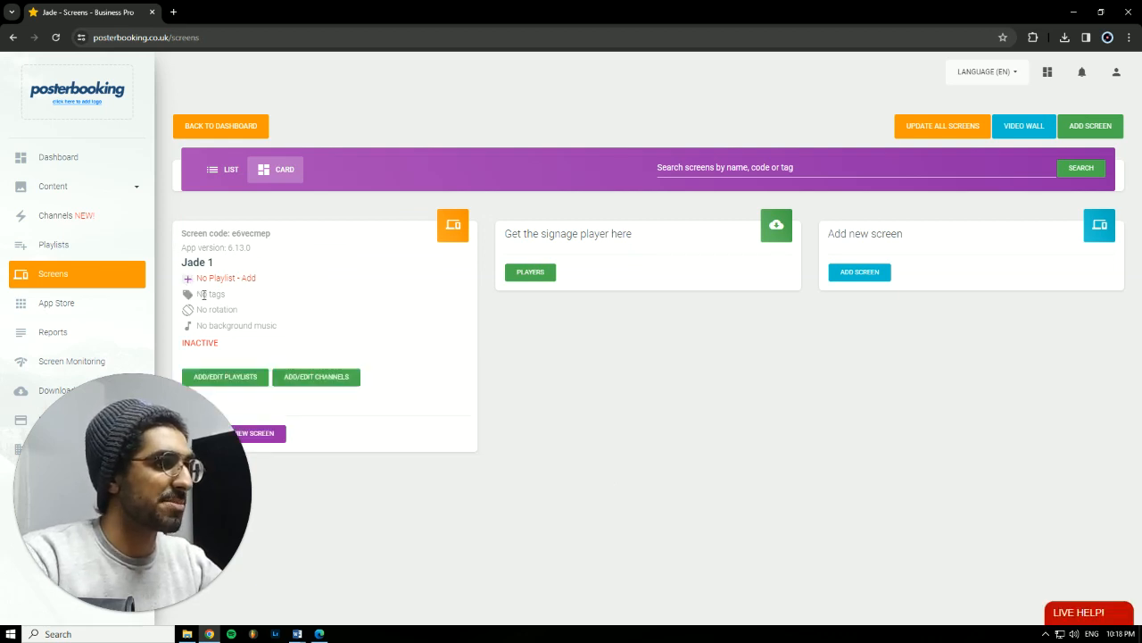
click(225, 375)
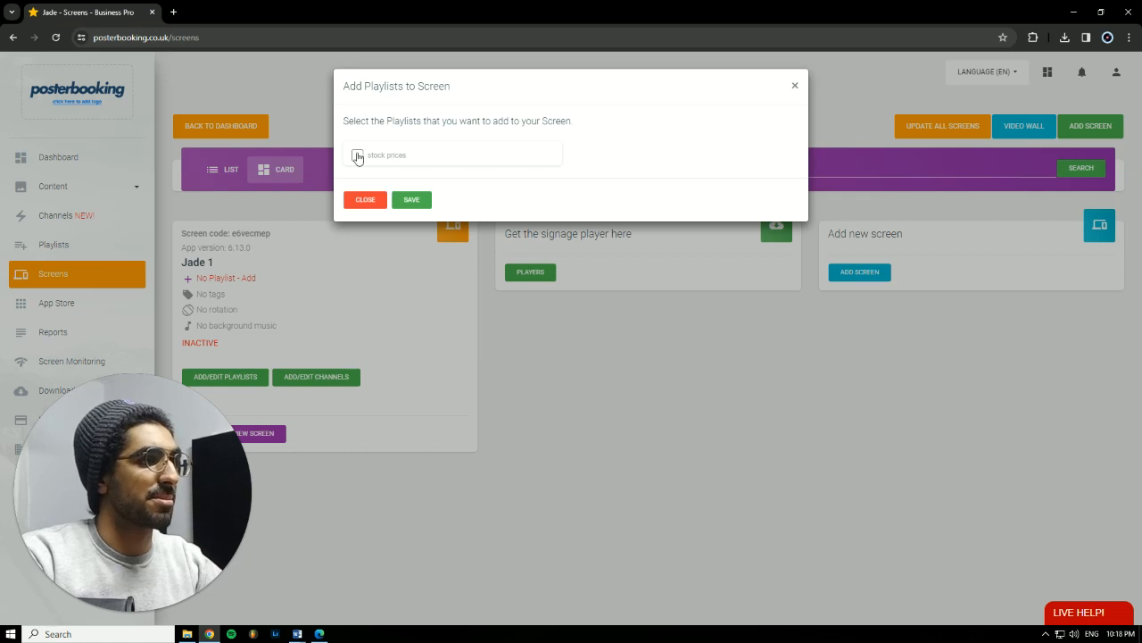
click(357, 154)
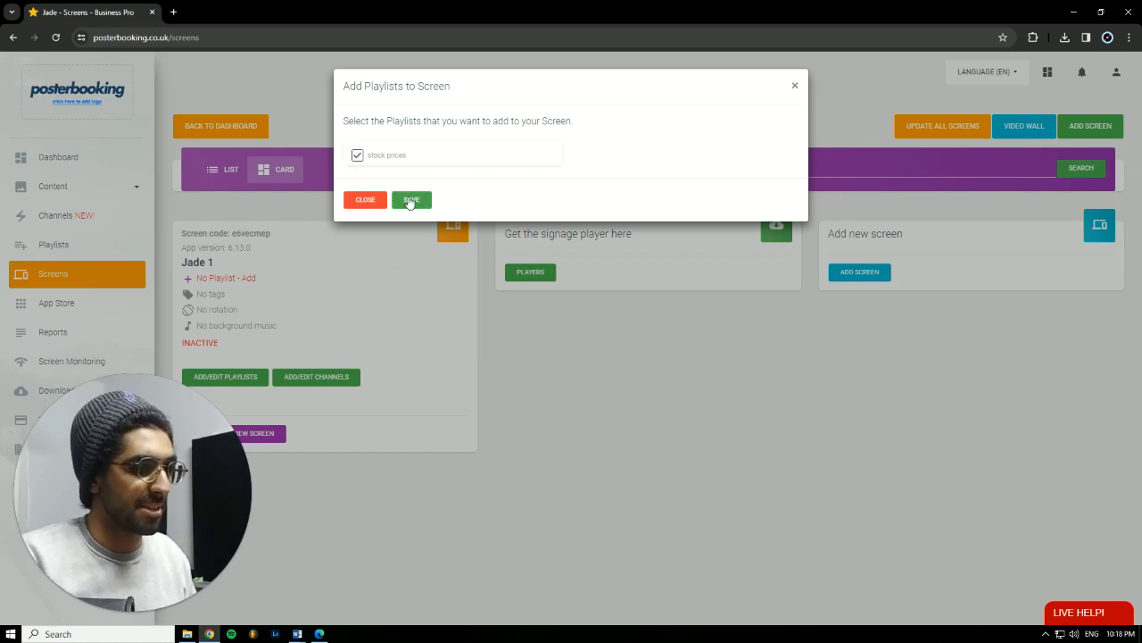
click(410, 200)
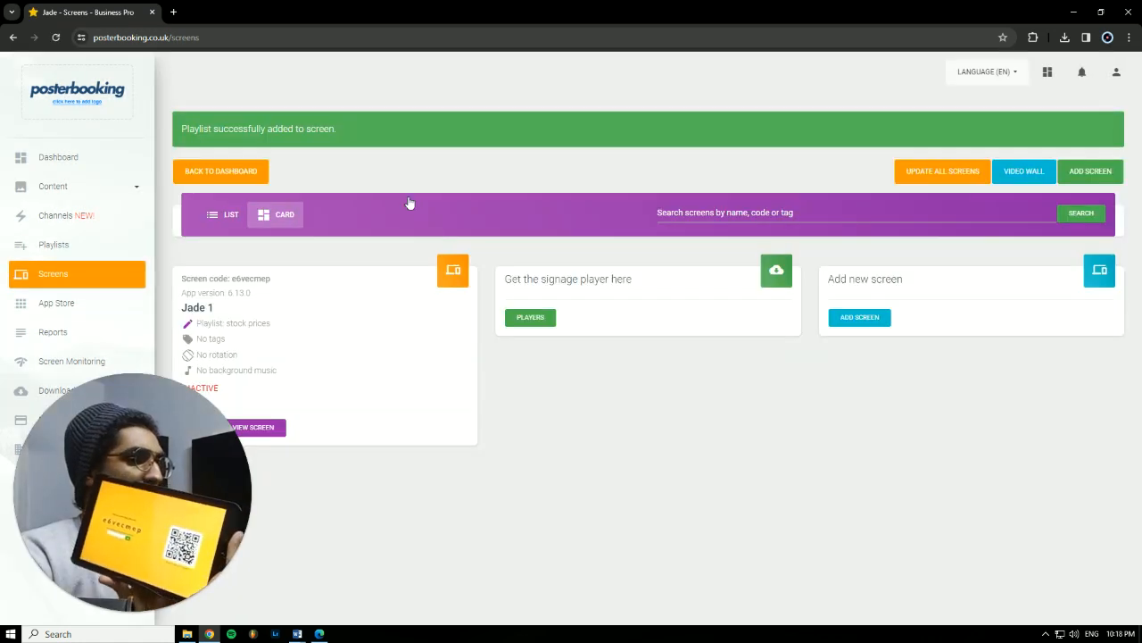